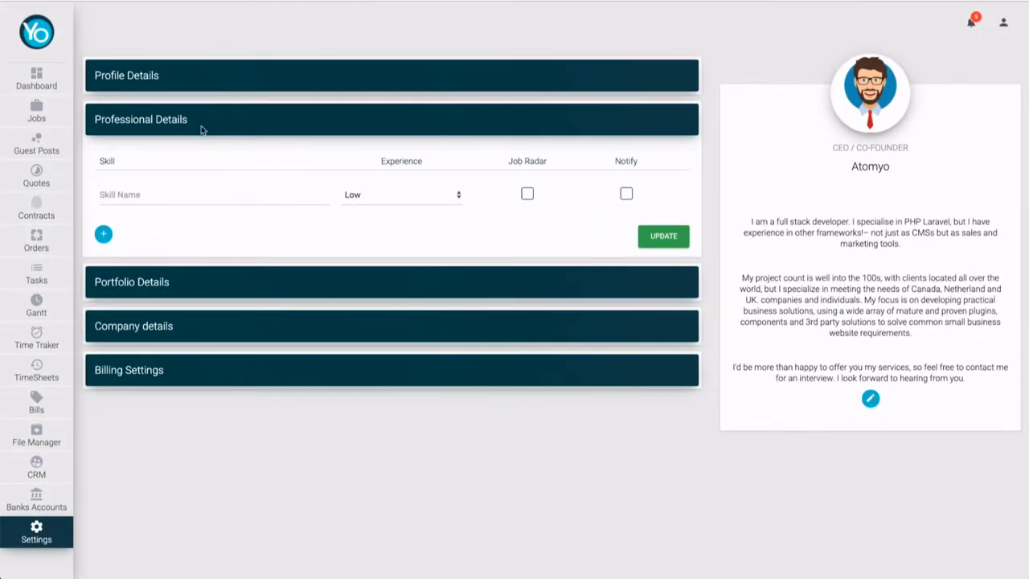
{"action": "mouse_move", "coordinate": [227, 125]}
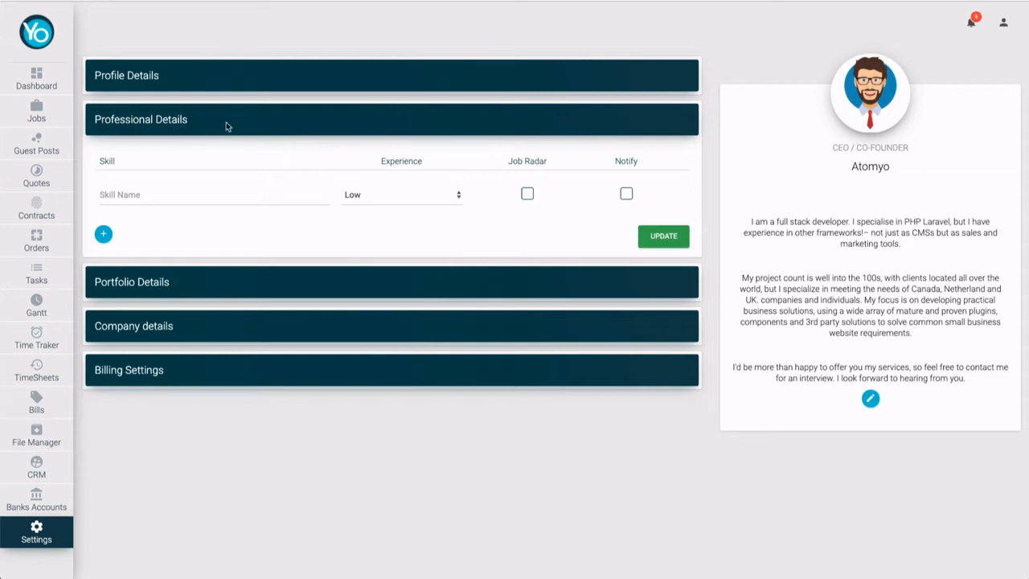
{"action": "mouse_move", "coordinate": [244, 215]}
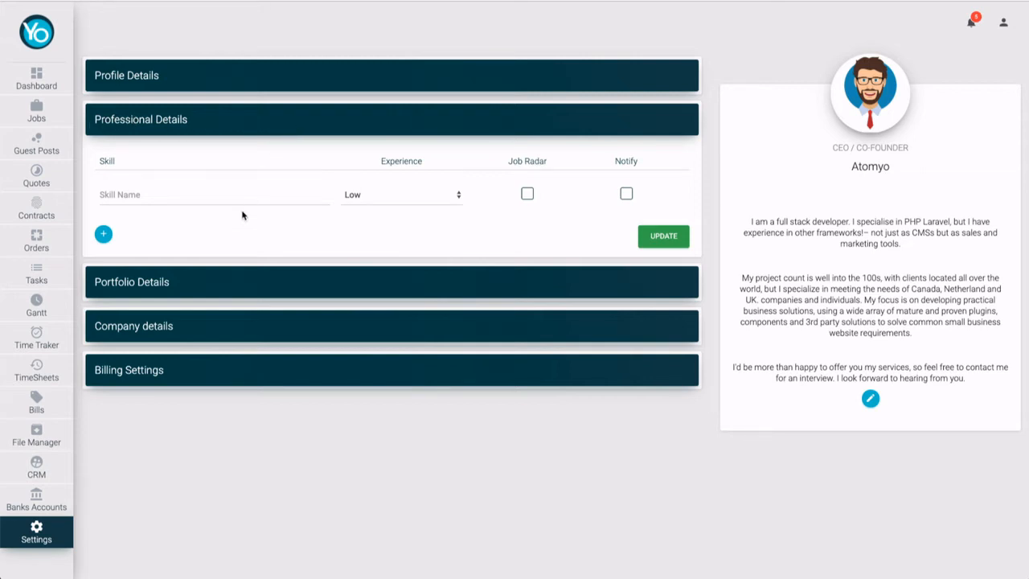
{"action": "mouse_move", "coordinate": [159, 250]}
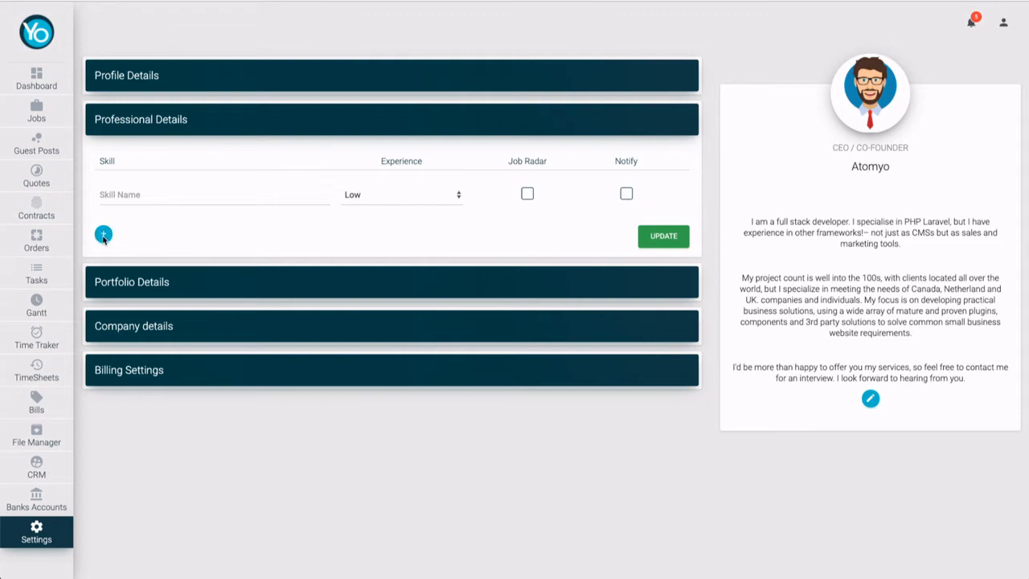
- Add skill rows until five appear, then begin naming the first skill HTML 5
{"action": "left_click", "coordinate": [103, 233]}
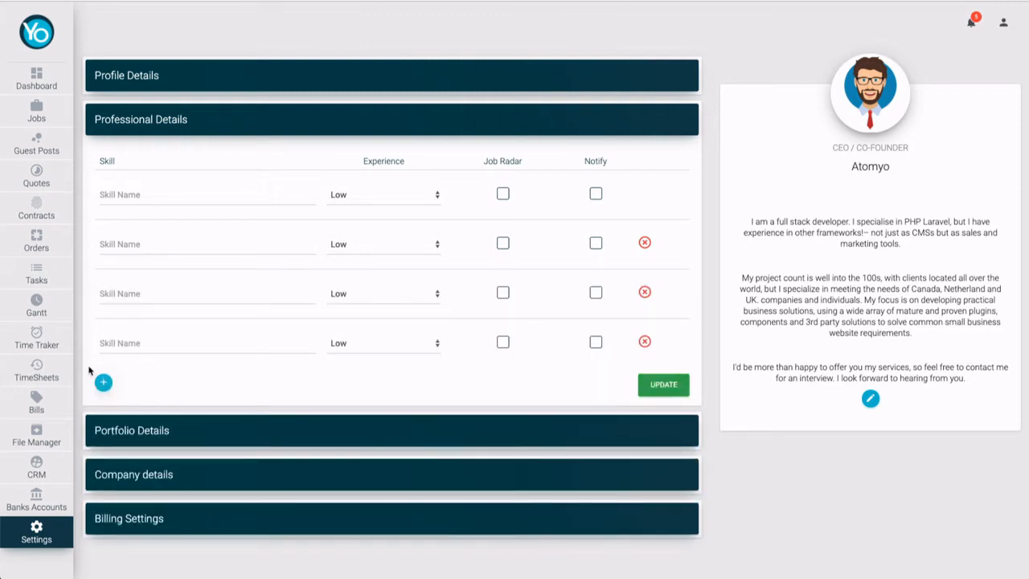
{"action": "left_click", "coordinate": [103, 383]}
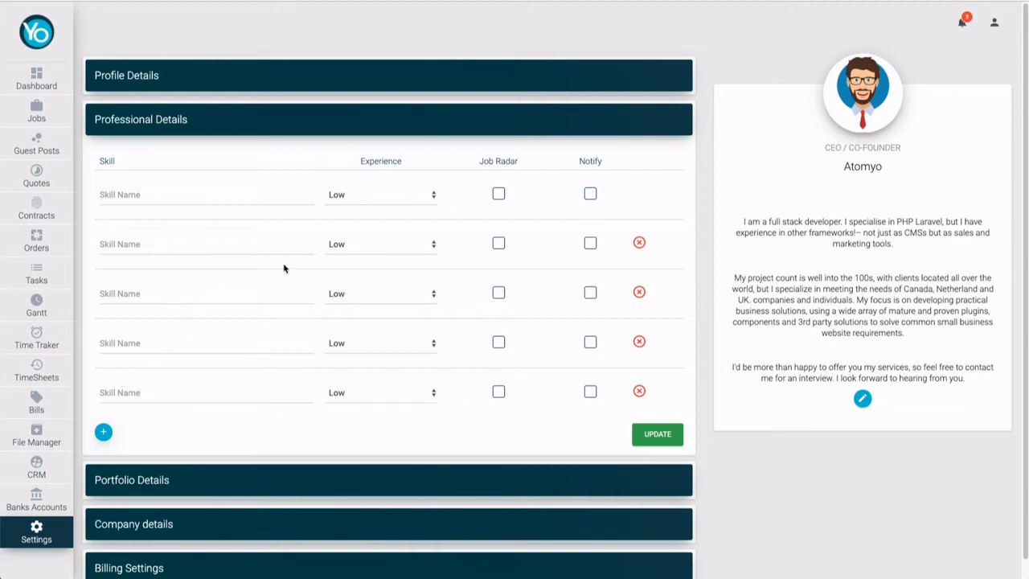
{"action": "mouse_move", "coordinate": [401, 212]}
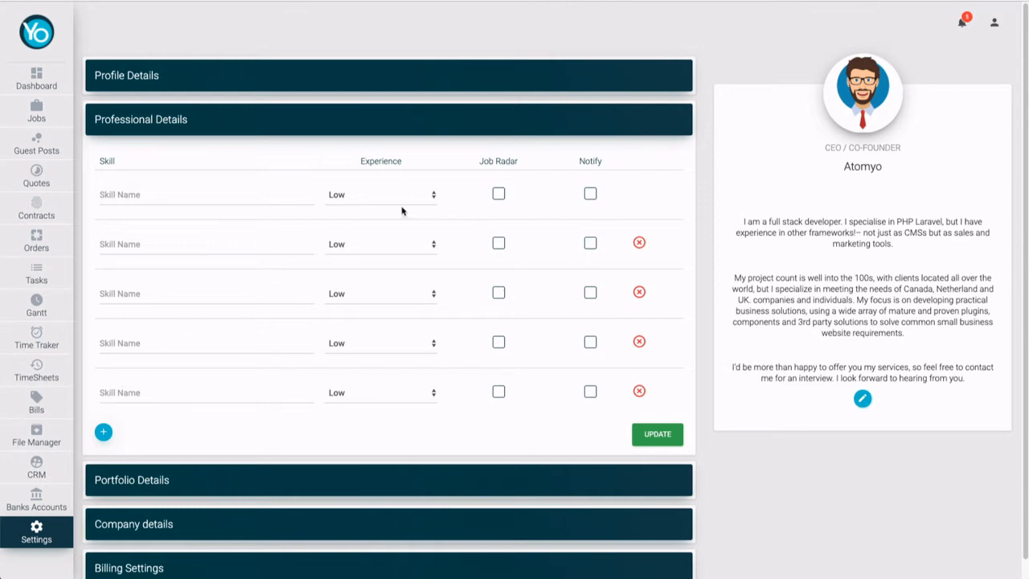
{"action": "left_click", "coordinate": [656, 434]}
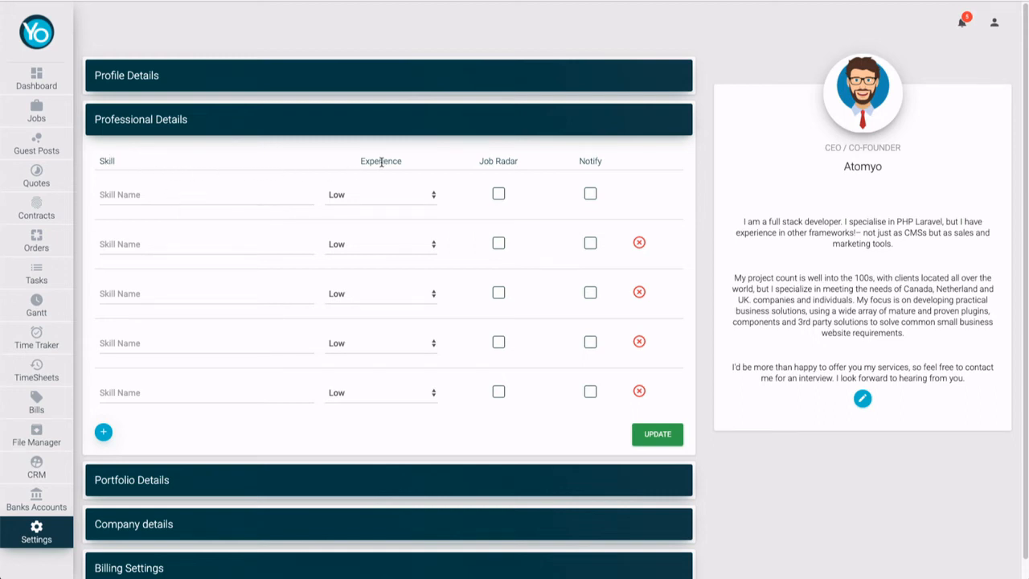
{"action": "mouse_move", "coordinate": [502, 159]}
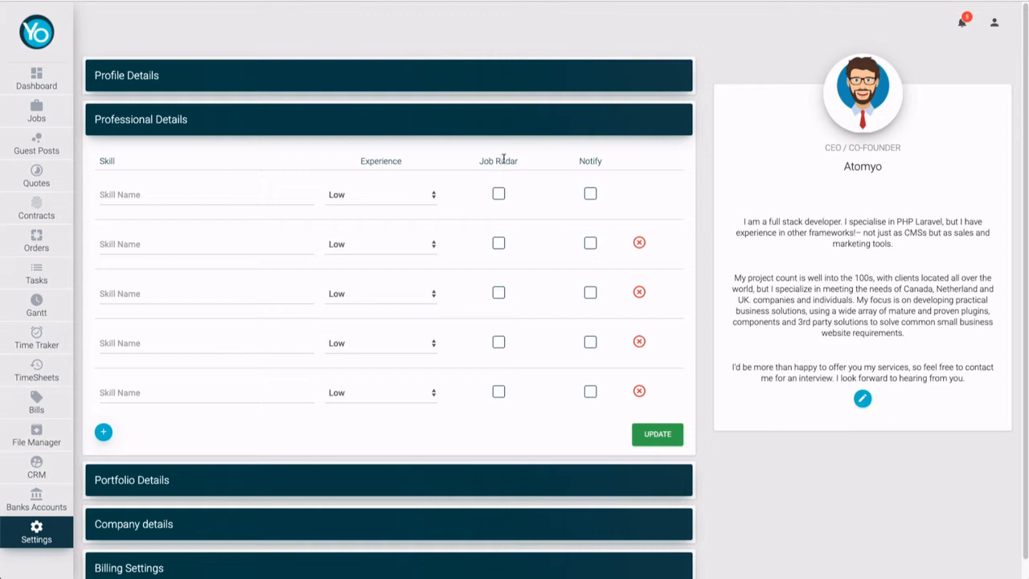
{"action": "mouse_move", "coordinate": [595, 163]}
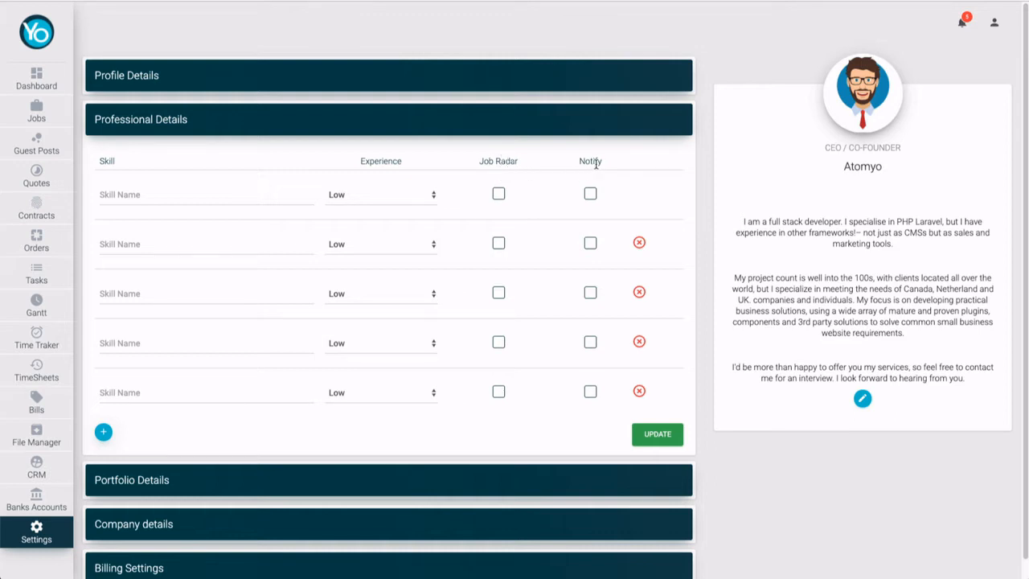
{"action": "left_click", "coordinate": [206, 193]}
{"action": "type", "text": "HTML 5"}
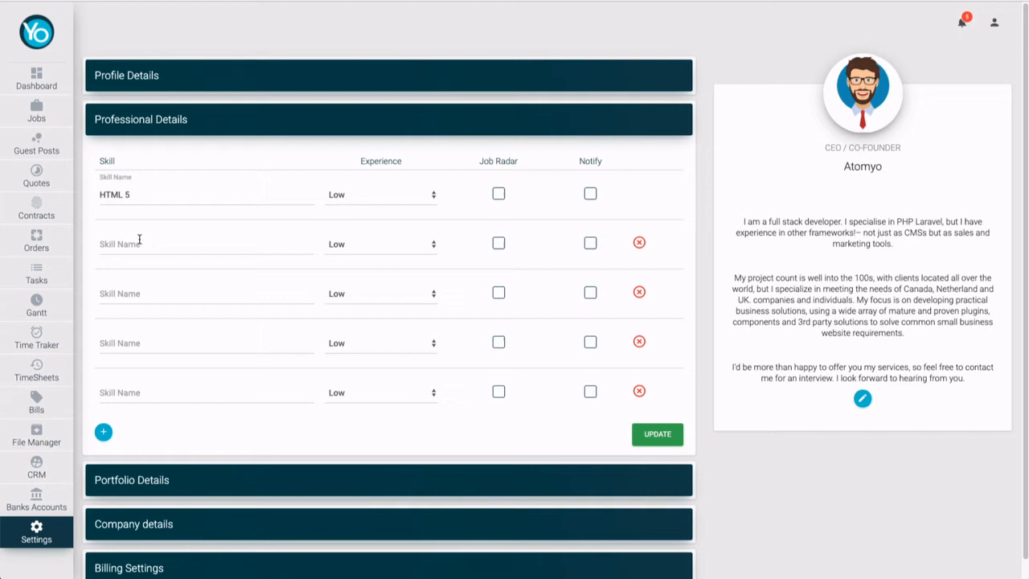
- Set HTML 5 experience to High and check its Job Radar and Notify boxes
{"action": "left_click", "coordinate": [380, 193]}
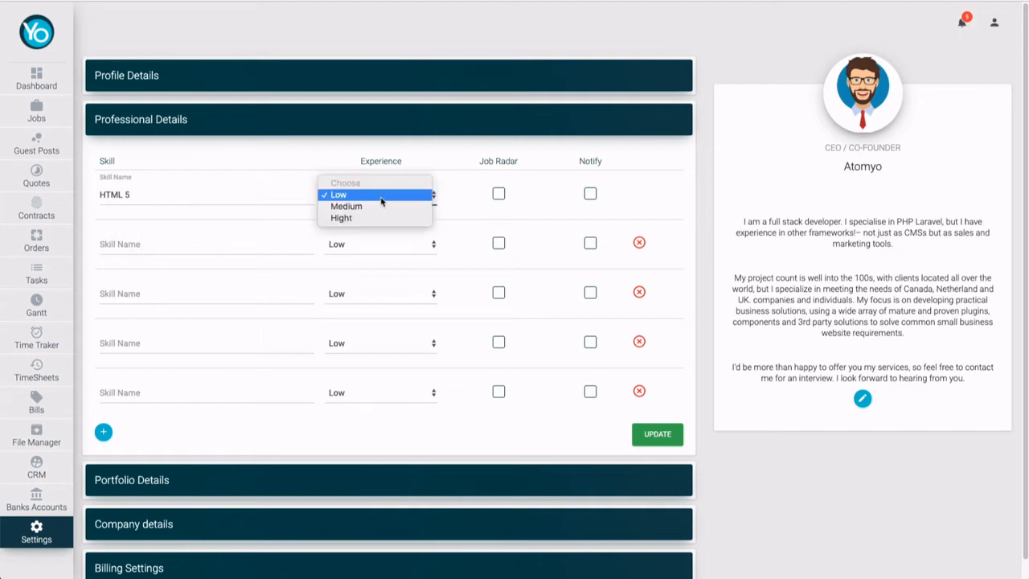
{"action": "left_click", "coordinate": [341, 219]}
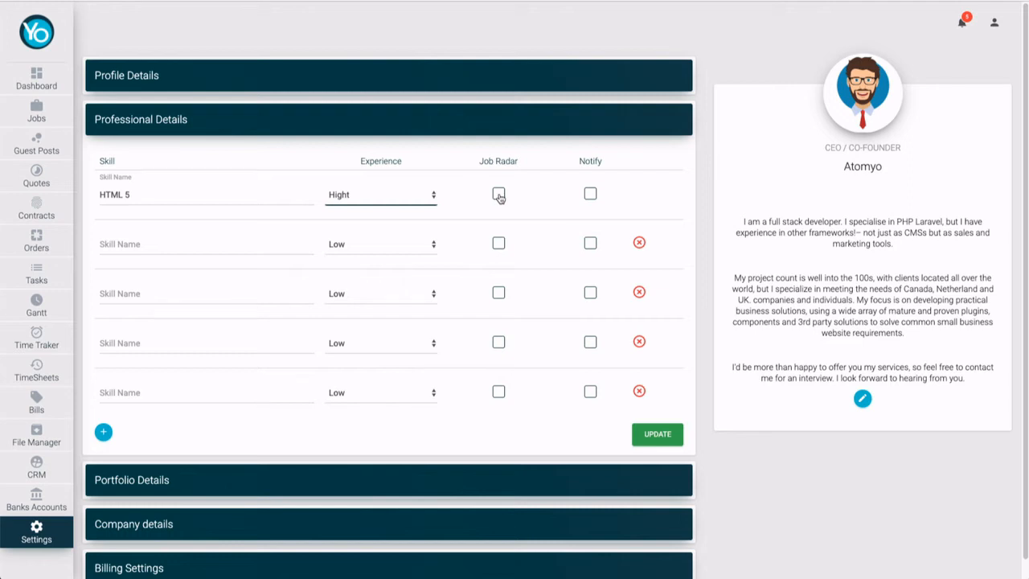
{"action": "left_click", "coordinate": [498, 193]}
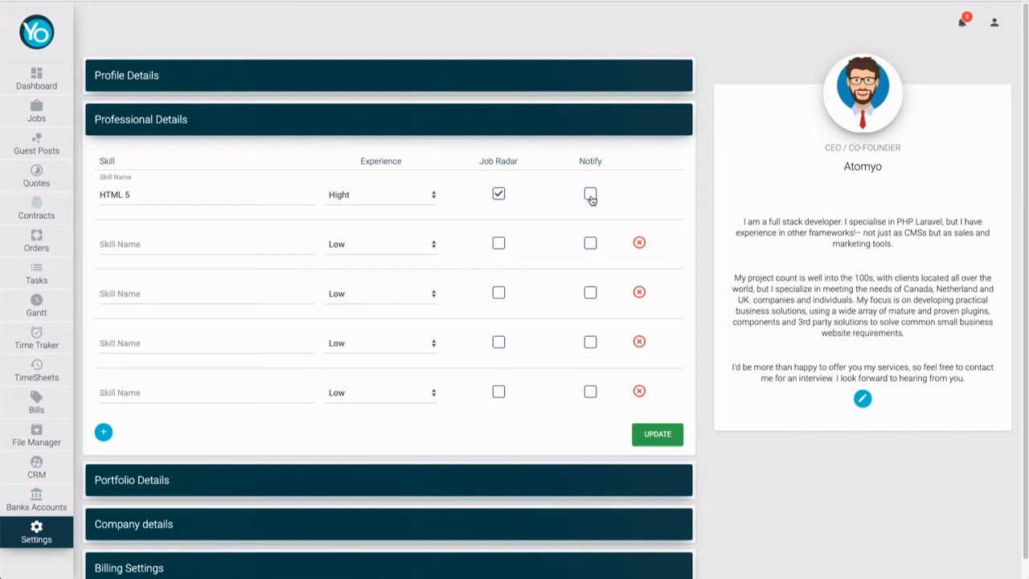
{"action": "left_click", "coordinate": [590, 193]}
{"action": "type", "text": "CSS 3"}
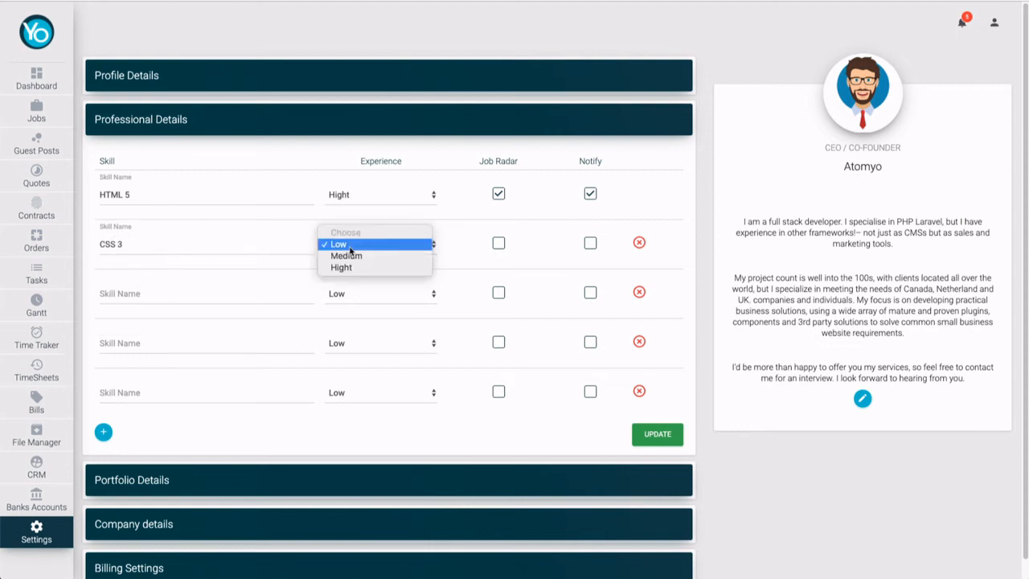
- Set CSS 3 experience to High with Job Radar and Notify checked
{"action": "left_click", "coordinate": [340, 267]}
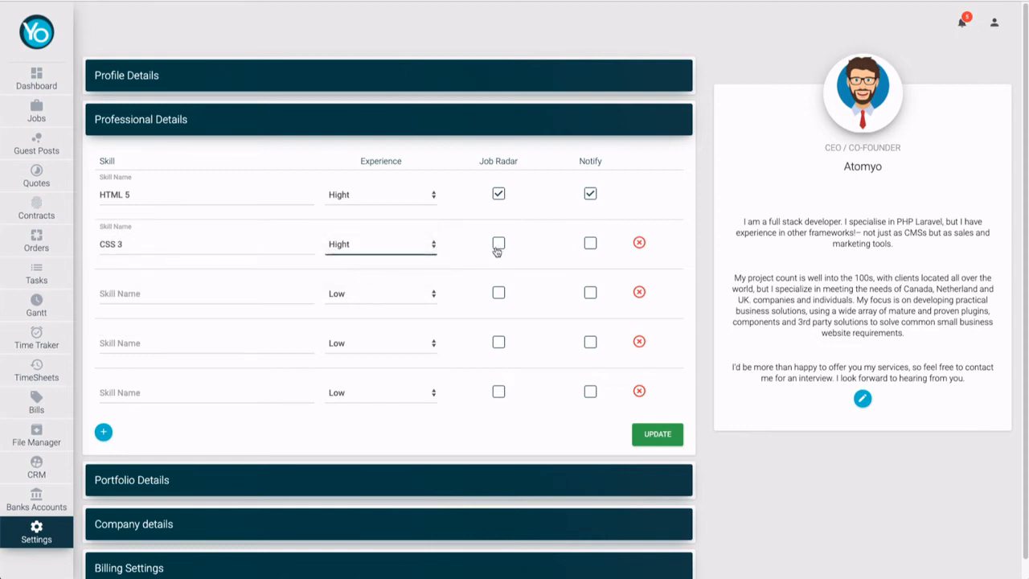
{"action": "left_click", "coordinate": [498, 243]}
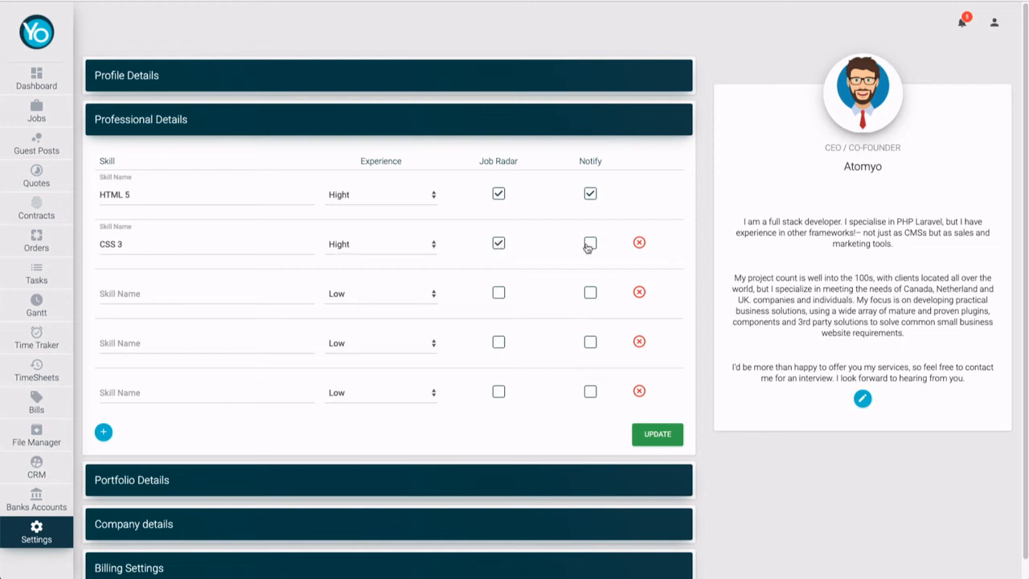
{"action": "left_click", "coordinate": [206, 293]}
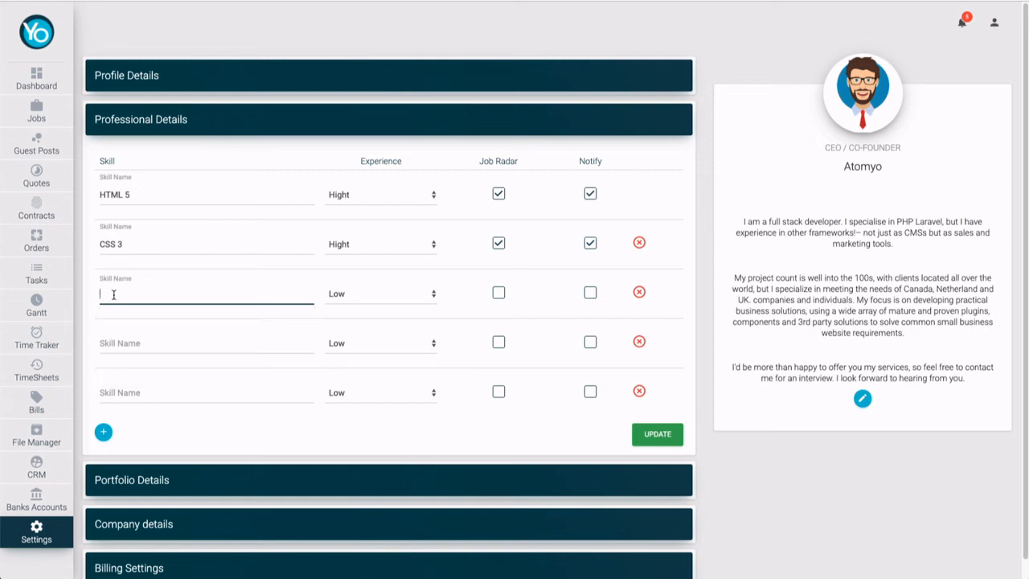
- Enter PHP as the third skill at High experience with Job Radar and Notify checked
{"action": "type", "text": "PHP"}
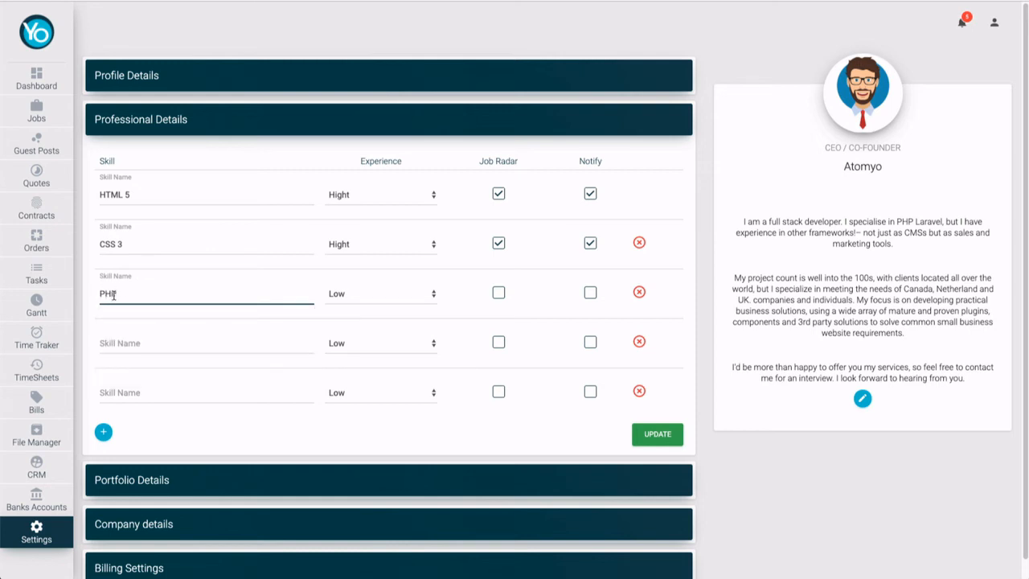
{"action": "left_click", "coordinate": [379, 292]}
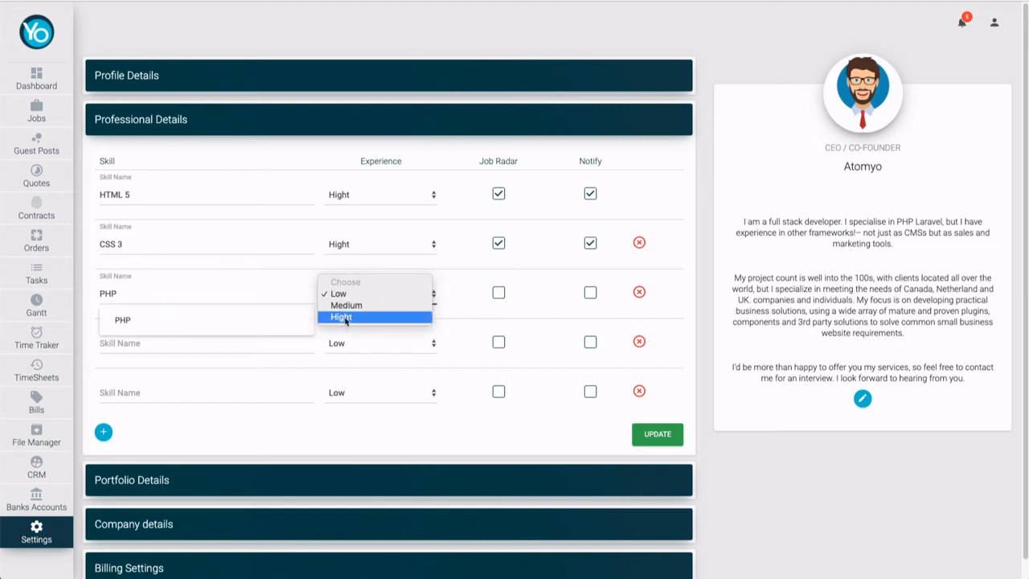
{"action": "left_click", "coordinate": [341, 315]}
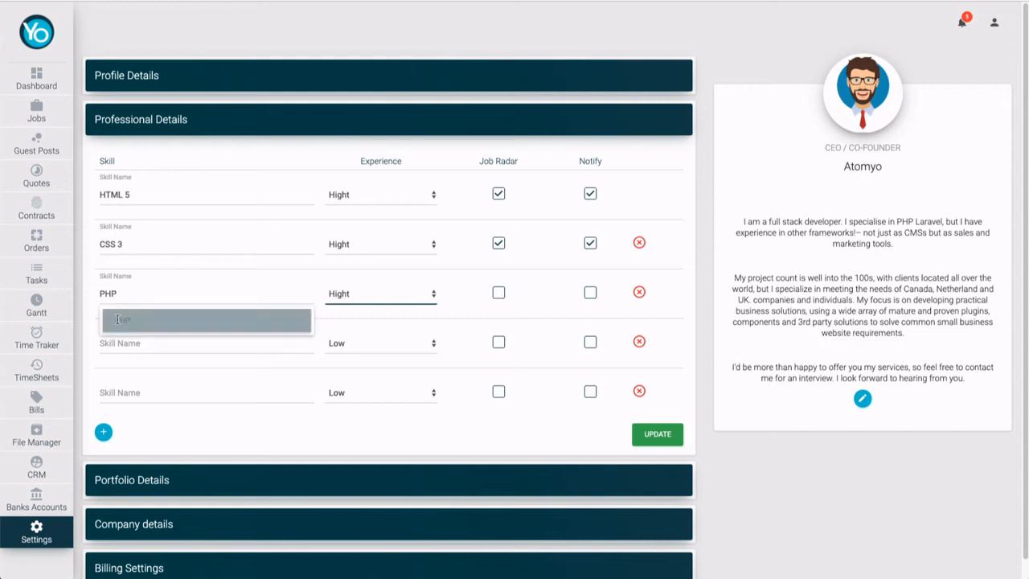
{"action": "left_click", "coordinate": [498, 293]}
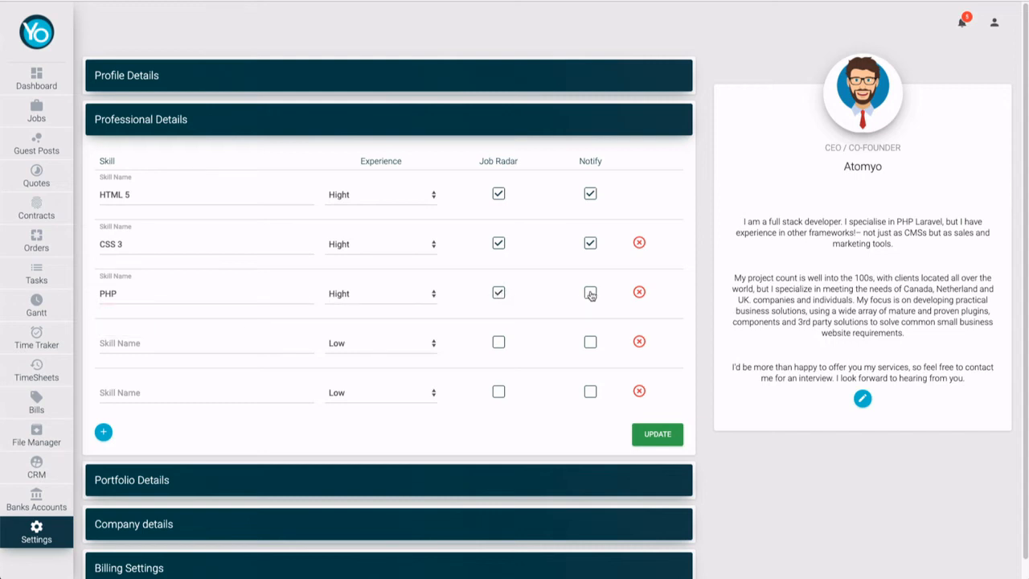
{"action": "left_click", "coordinate": [206, 344]}
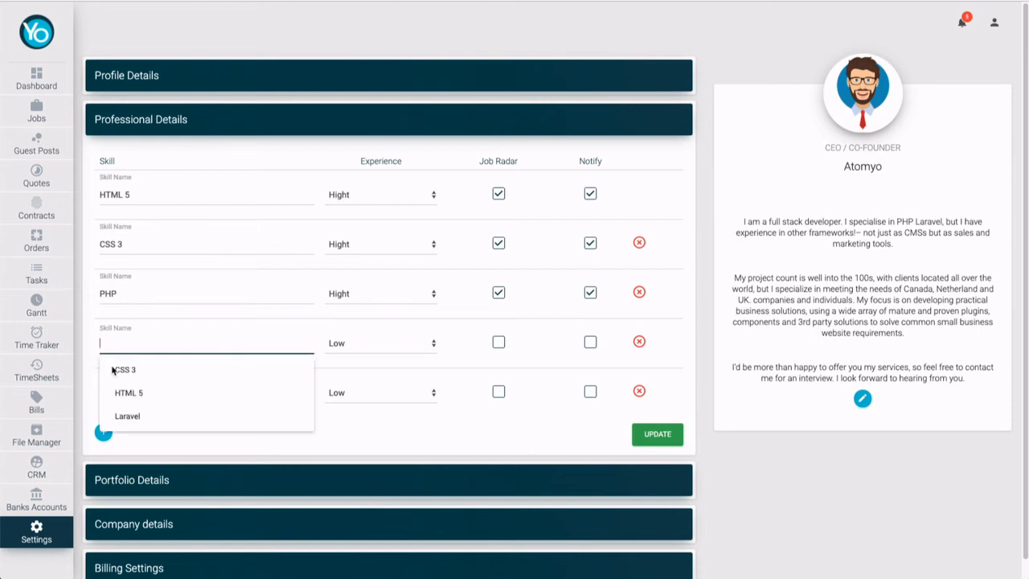
- Pick Laravel from suggestions as the fourth skill and set it to High
{"action": "left_click", "coordinate": [127, 414]}
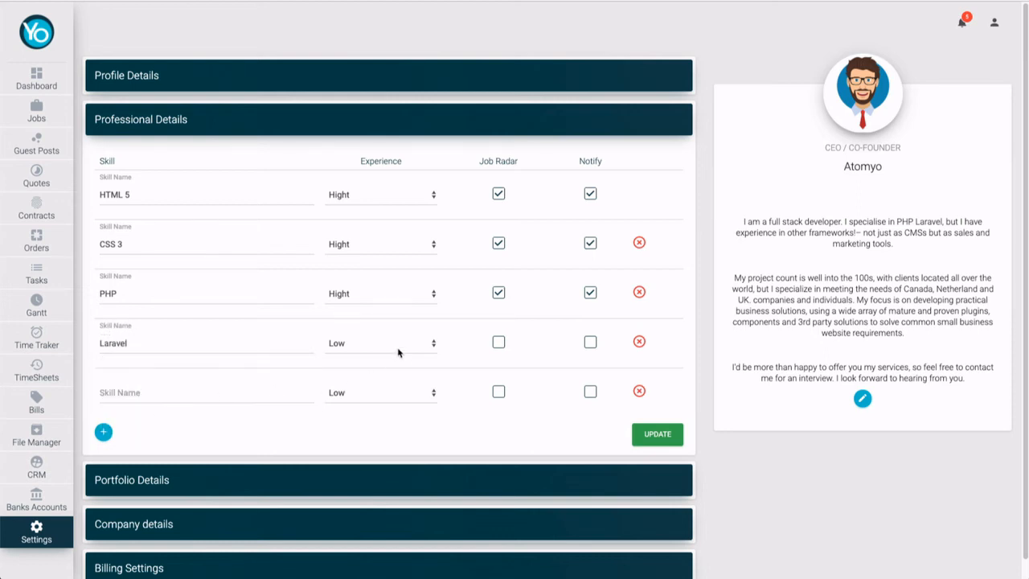
{"action": "left_click", "coordinate": [379, 342]}
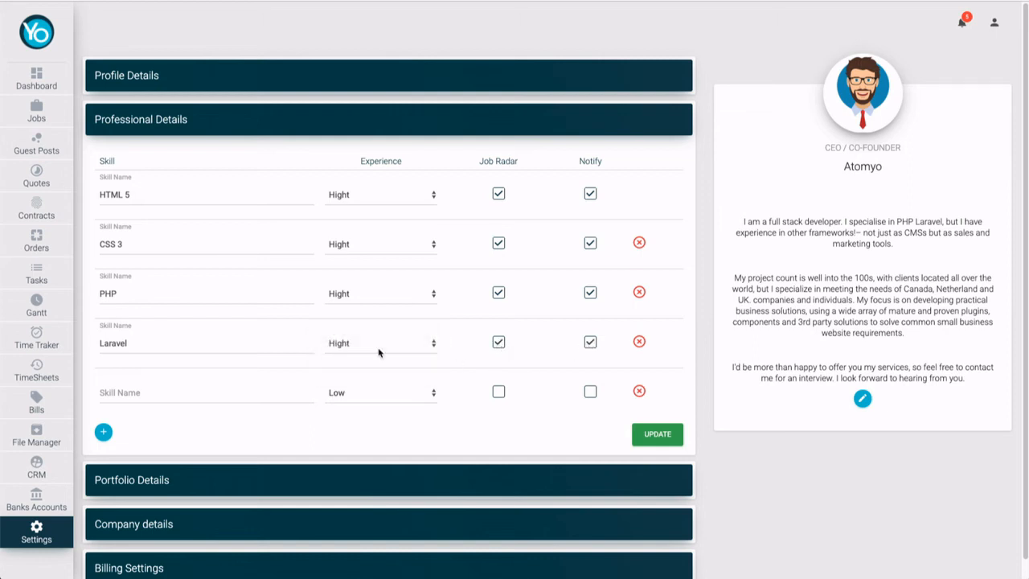
{"action": "left_click", "coordinate": [206, 392]}
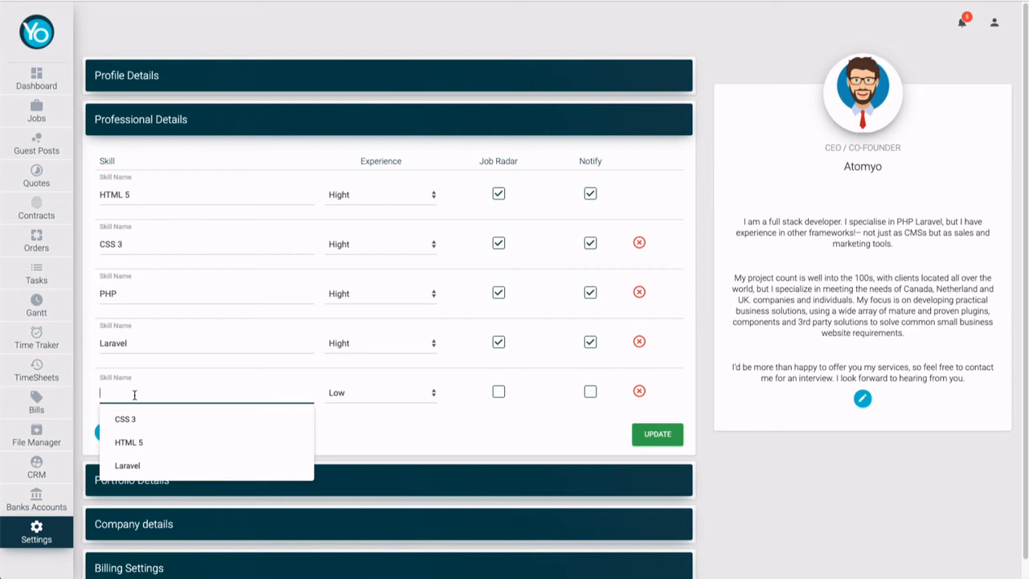
- Enter JavaScript as the fifth skill at High with Job Radar and Notify checked
{"action": "type", "text": "JavaScript"}
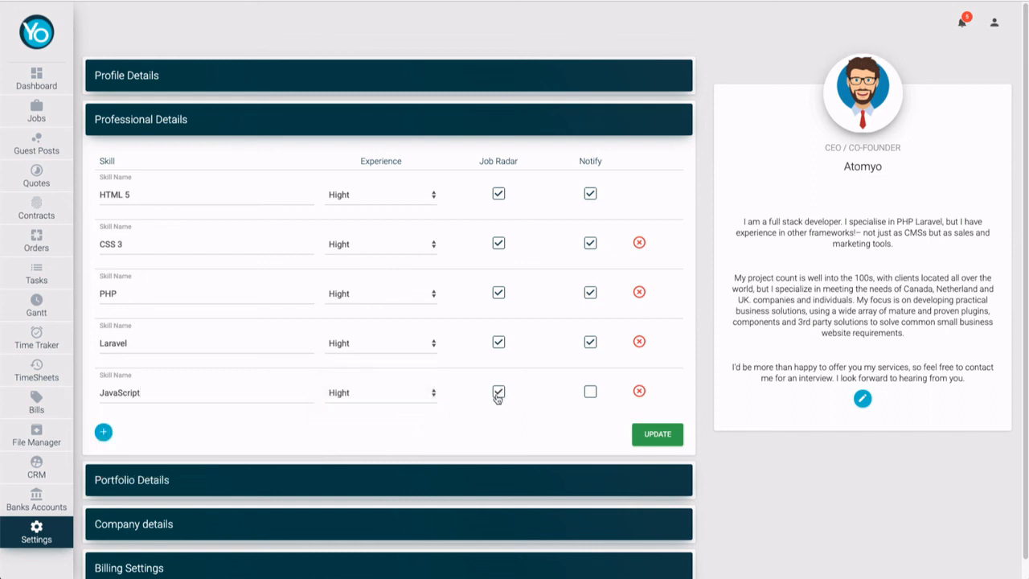
{"action": "left_click", "coordinate": [590, 392]}
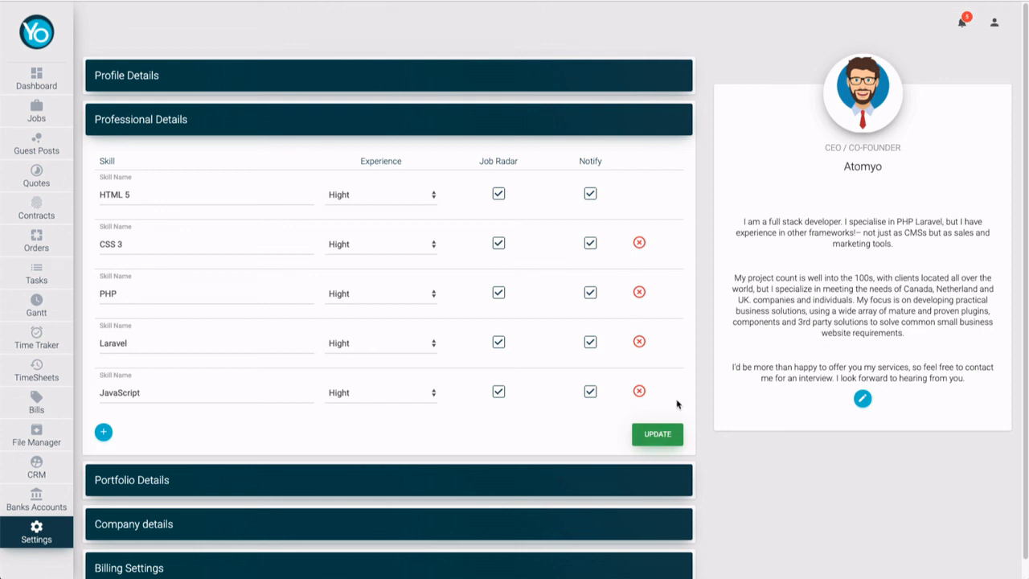
- Save the five skills with UPDATE, confirming the details updated successfully
{"action": "left_click", "coordinate": [655, 434]}
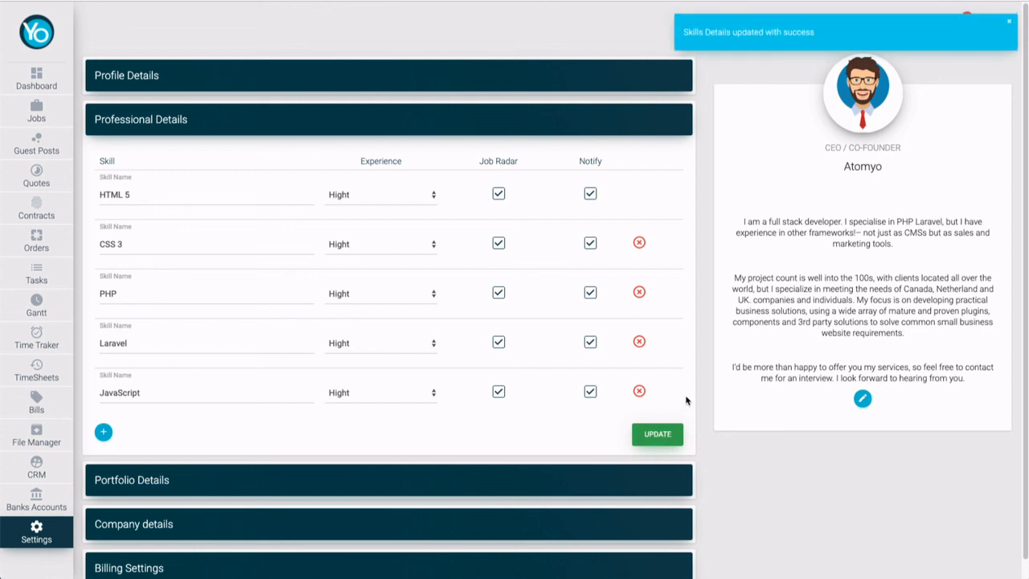
{"action": "mouse_move", "coordinate": [392, 433]}
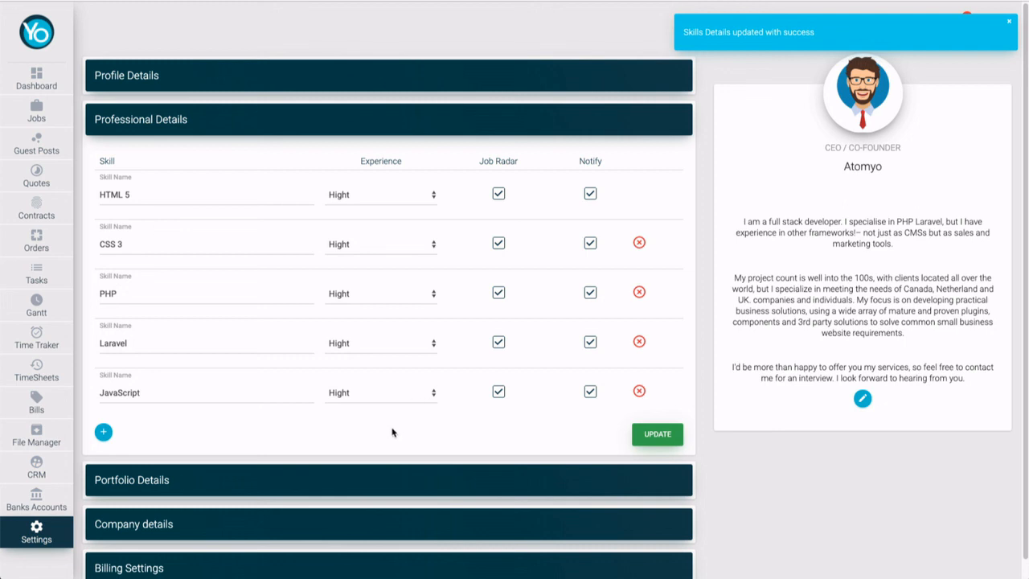
{"action": "mouse_move", "coordinate": [321, 431]}
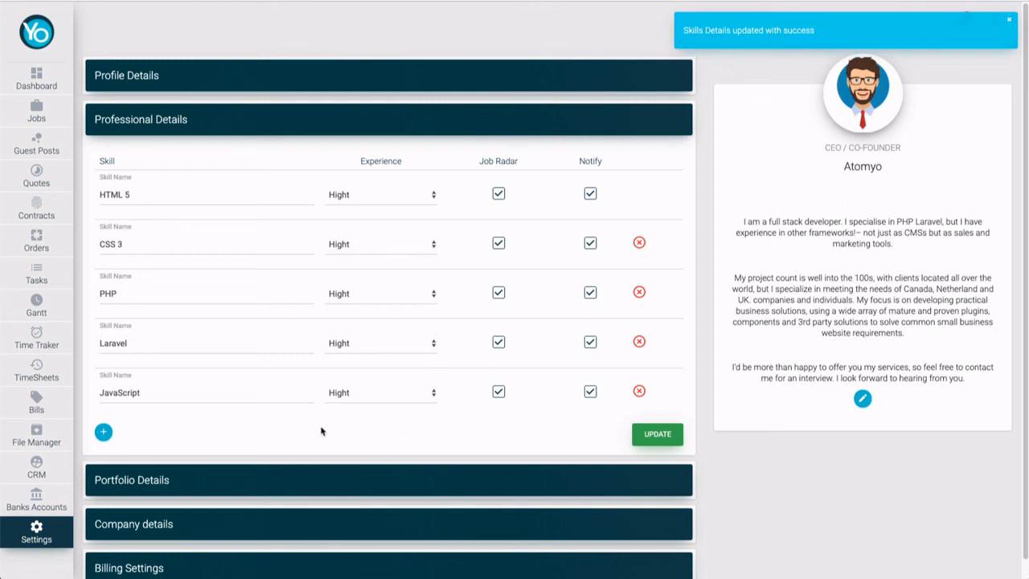